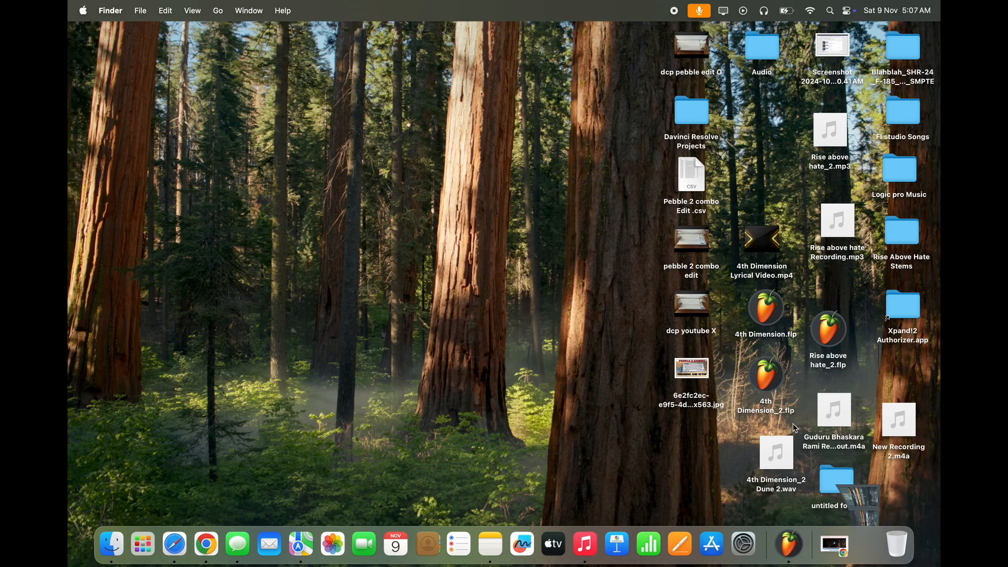
Show the FL Studio project with its Nexus activation prompt, then minimize it back to the desktop.
{"action": "left_click", "coordinate": [786, 544]}
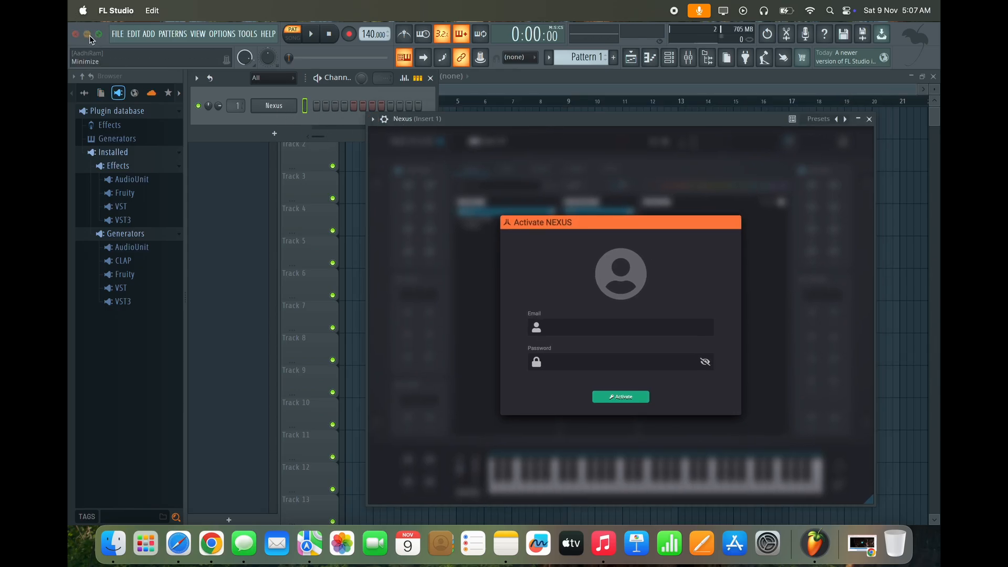
{"action": "left_click", "coordinate": [89, 33]}
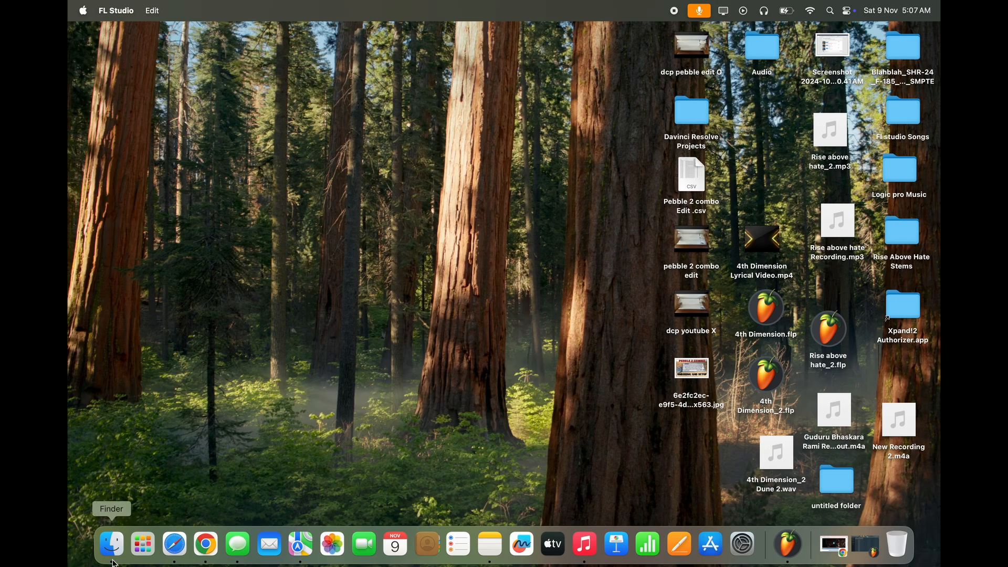
Search the whole Mac for 'nexus', move Nexus.nfo to the Bin and return to Macintosh HD.
{"action": "left_click", "coordinate": [110, 543]}
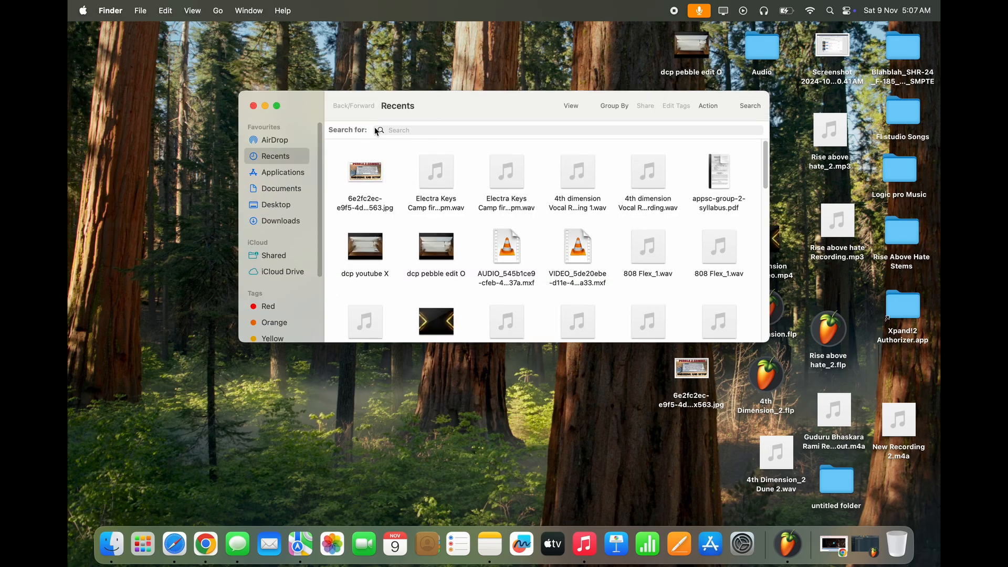
{"action": "type", "text": "nexus"}
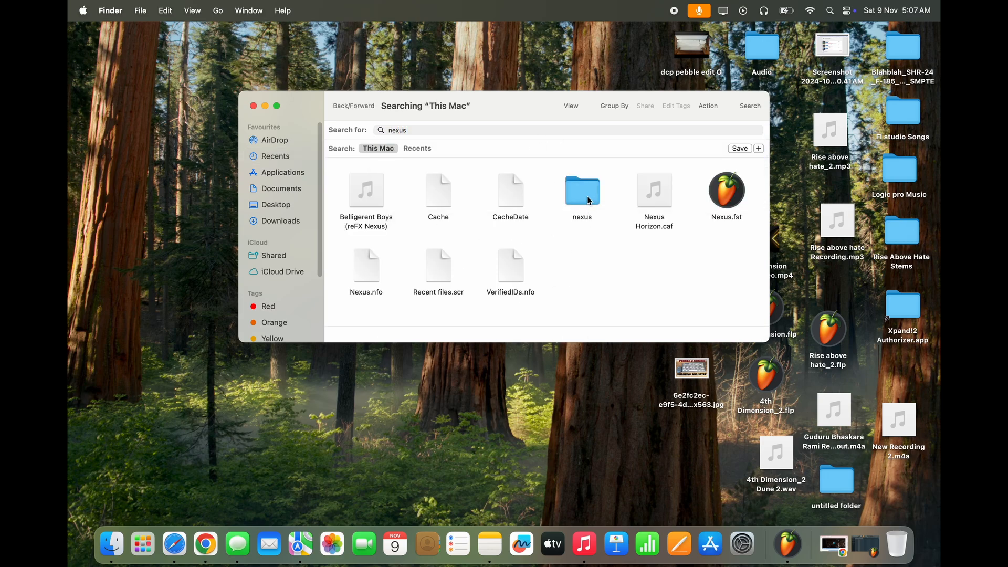
{"action": "left_click", "coordinate": [582, 190]}
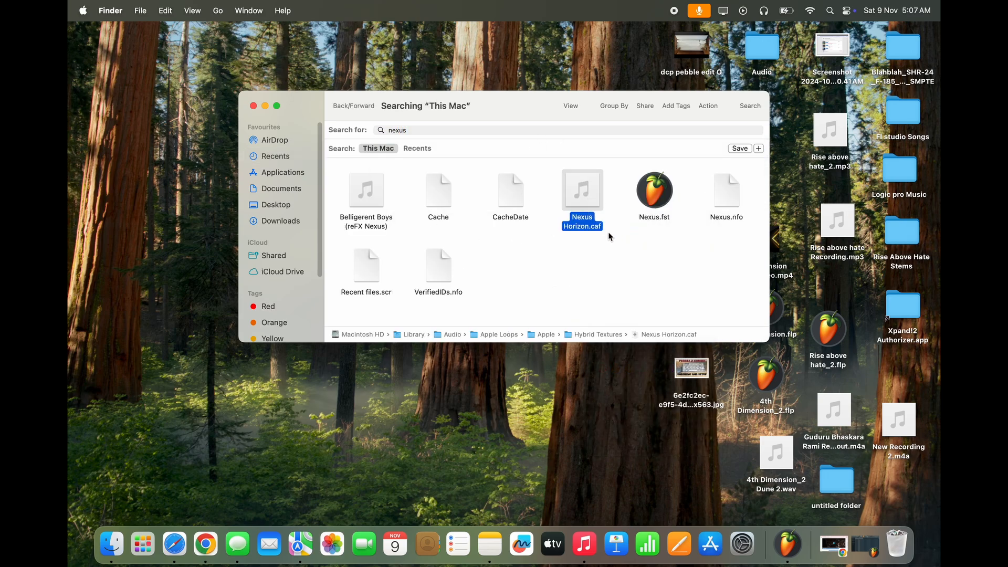
{"action": "right_click", "coordinate": [654, 190]}
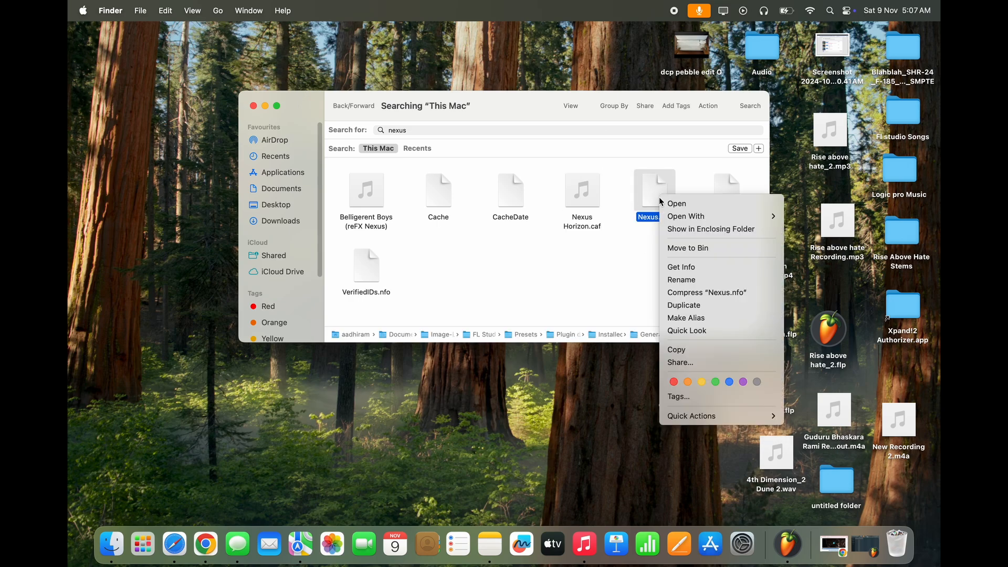
{"action": "left_click", "coordinate": [249, 10]}
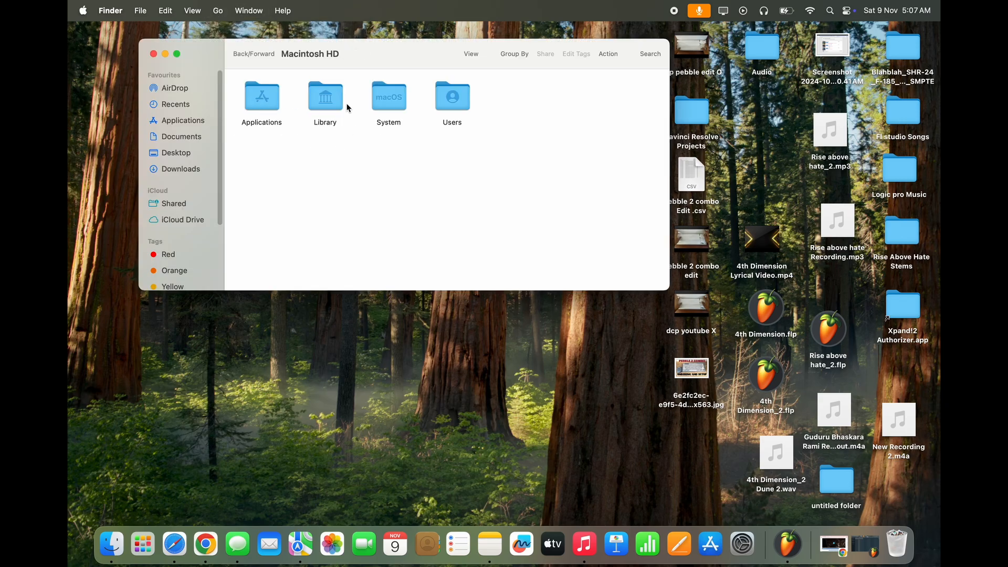
Search Library > Audio > Plug-Ins for 'nexus' to confirm Nexus.fst and the nexus folder are gone.
{"action": "double_click", "coordinate": [761, 44]}
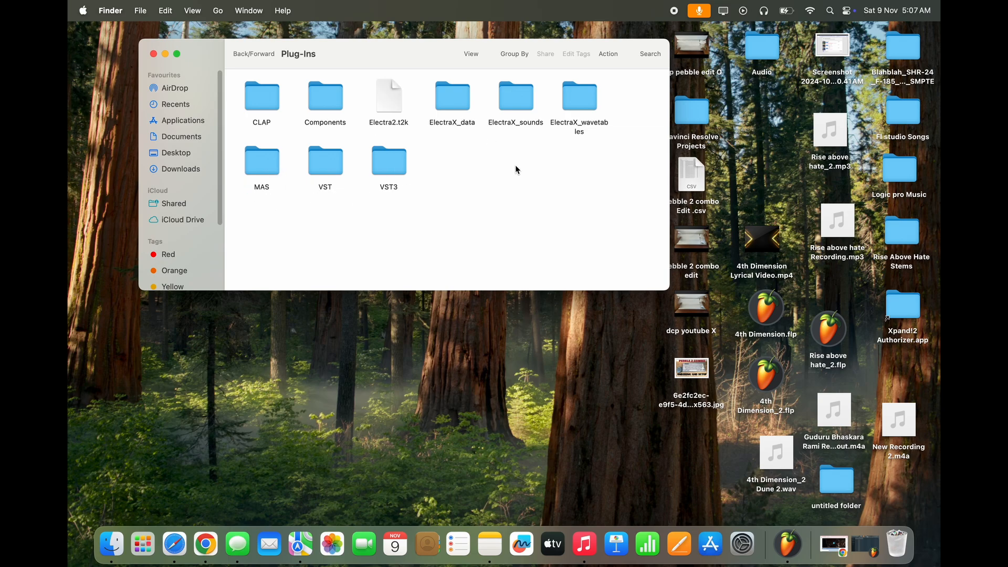
{"action": "left_click", "coordinate": [649, 53]}
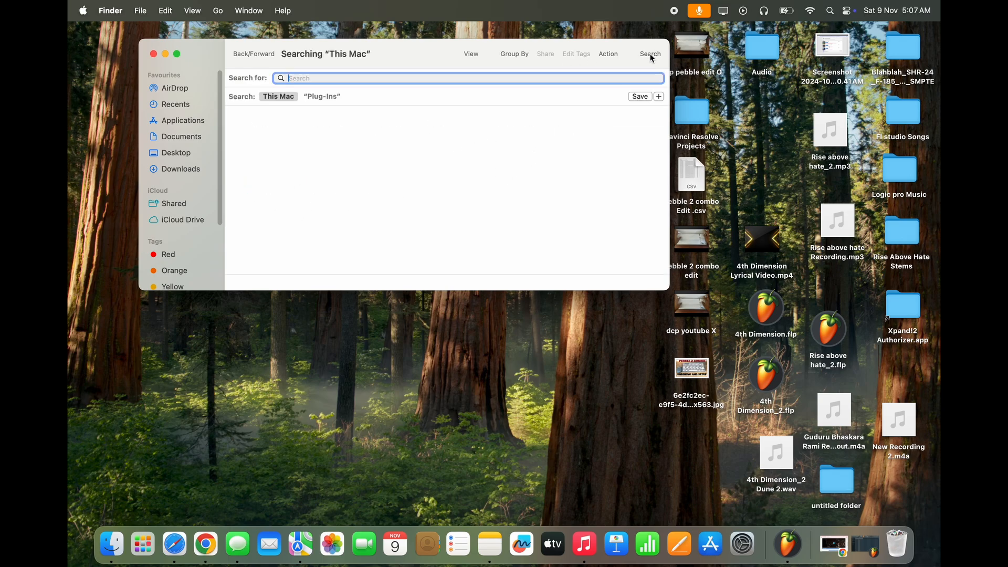
{"action": "type", "text": "nexus"}
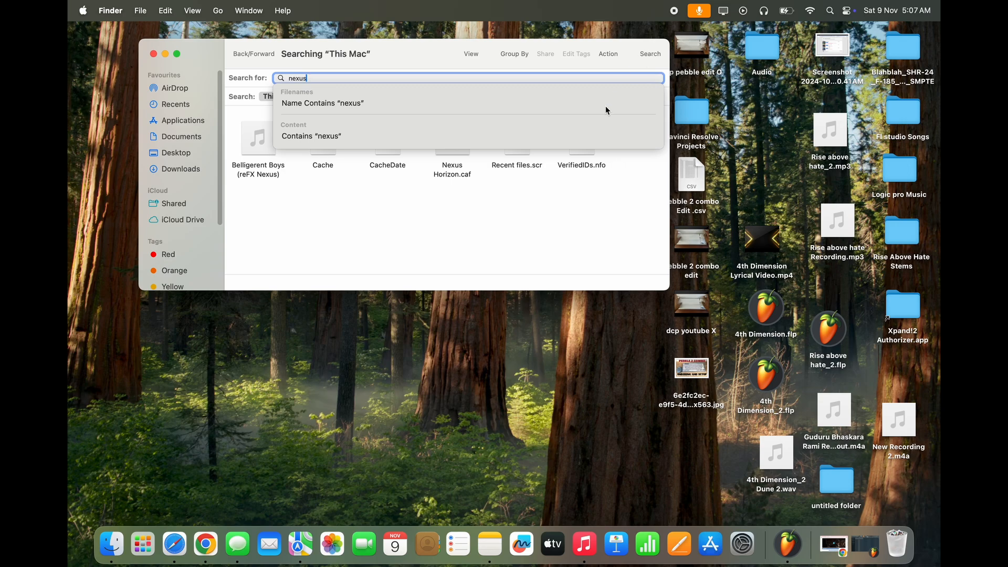
{"action": "left_click", "coordinate": [322, 96]}
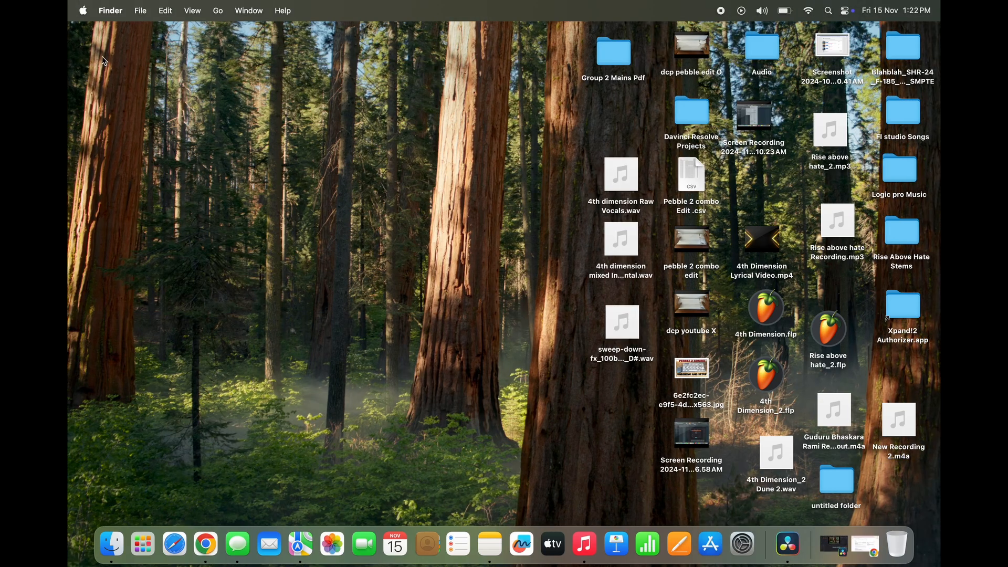
Restart the Mac from the Apple menu and wait for the desktop to return.
{"action": "left_click", "coordinate": [82, 11]}
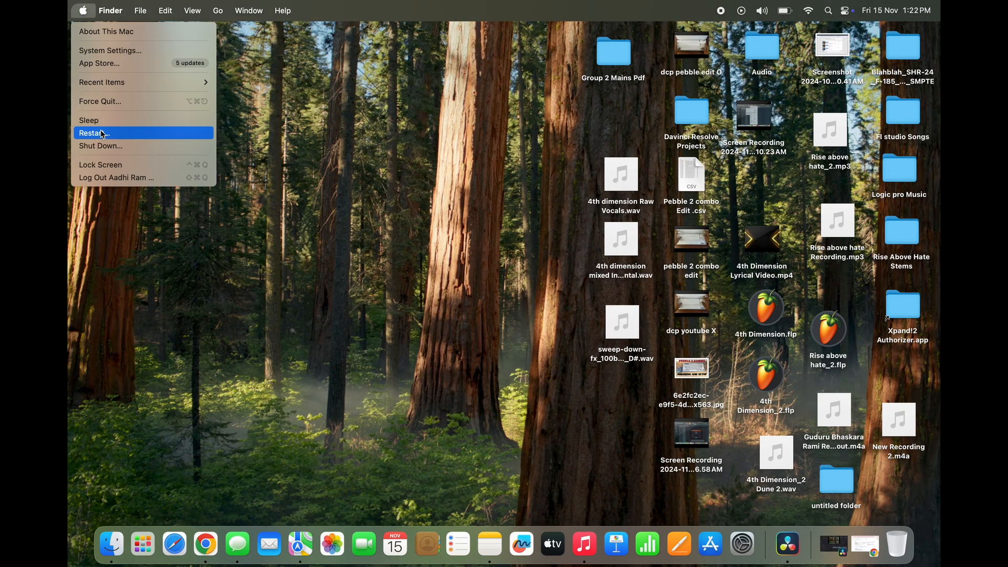
{"action": "left_click", "coordinate": [94, 133]}
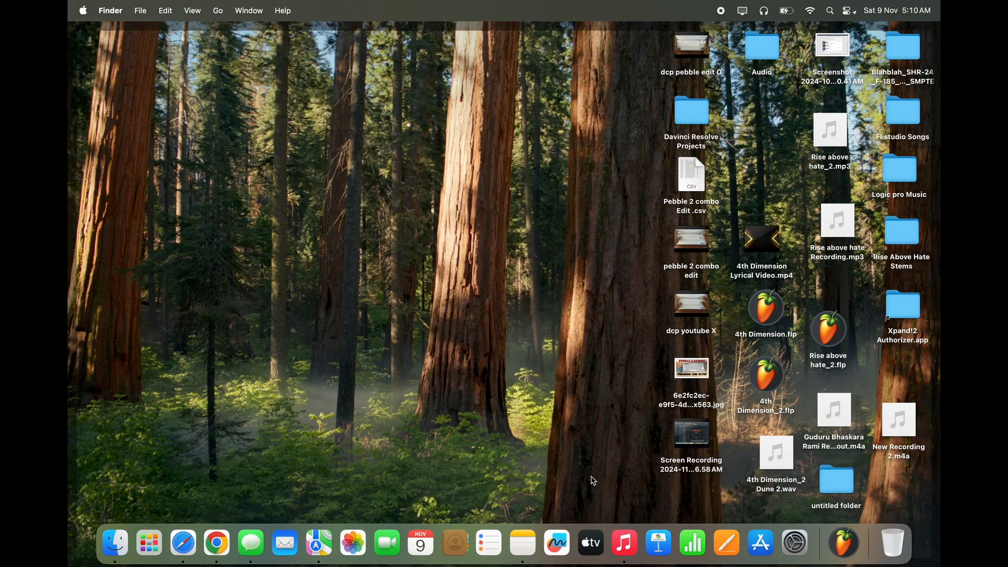
{"action": "mouse_move", "coordinate": [601, 411]}
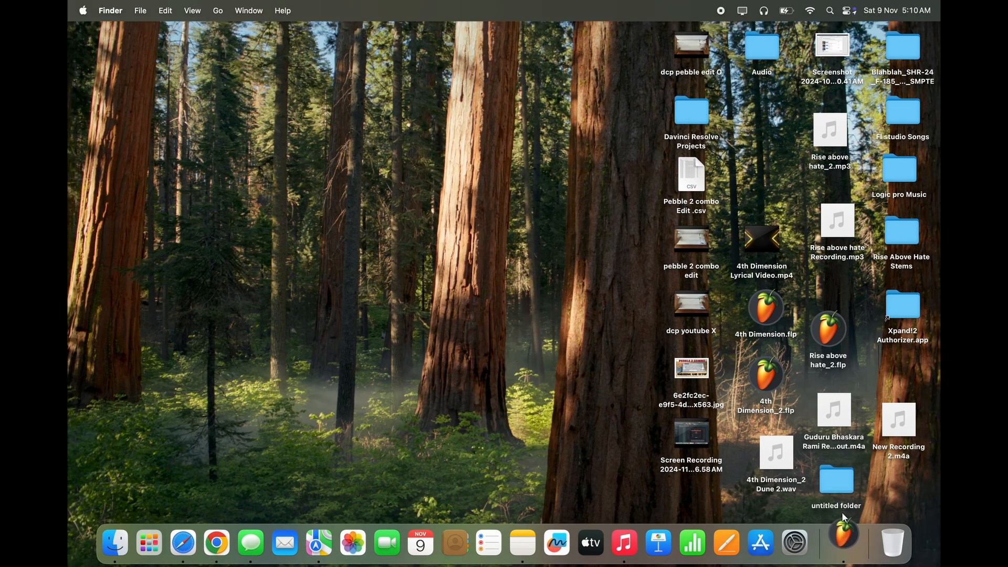
Reopen FL Studio and browse the Sampler channel's Replace generator list to confirm Nexus is absent.
{"action": "left_click", "coordinate": [842, 543]}
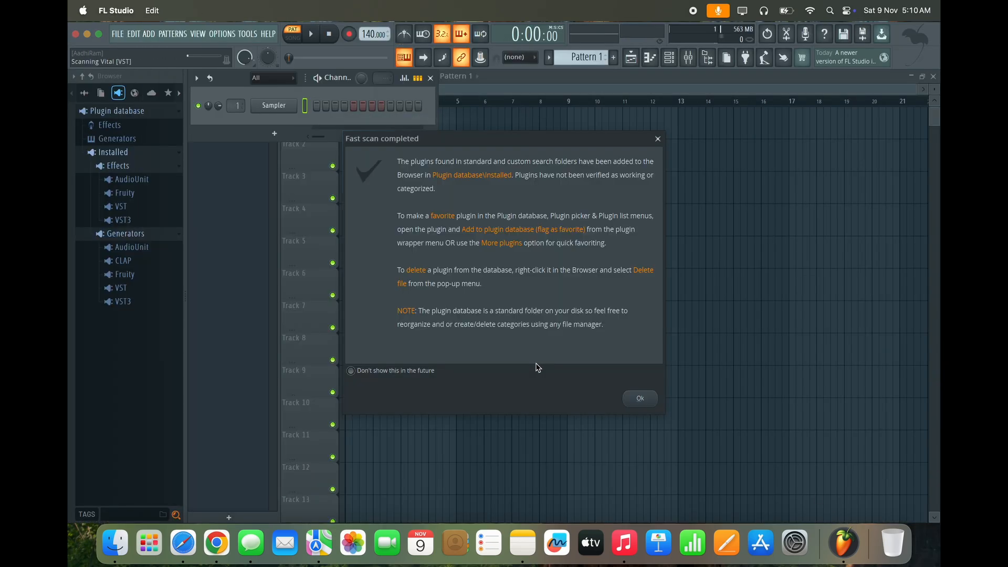
{"action": "right_click", "coordinate": [273, 105]}
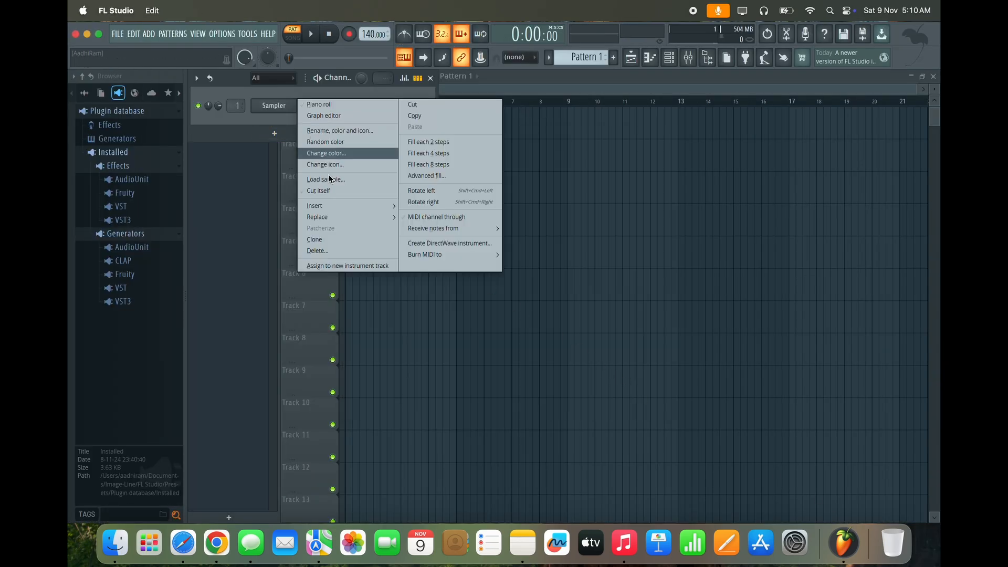
{"action": "left_click", "coordinate": [317, 216]}
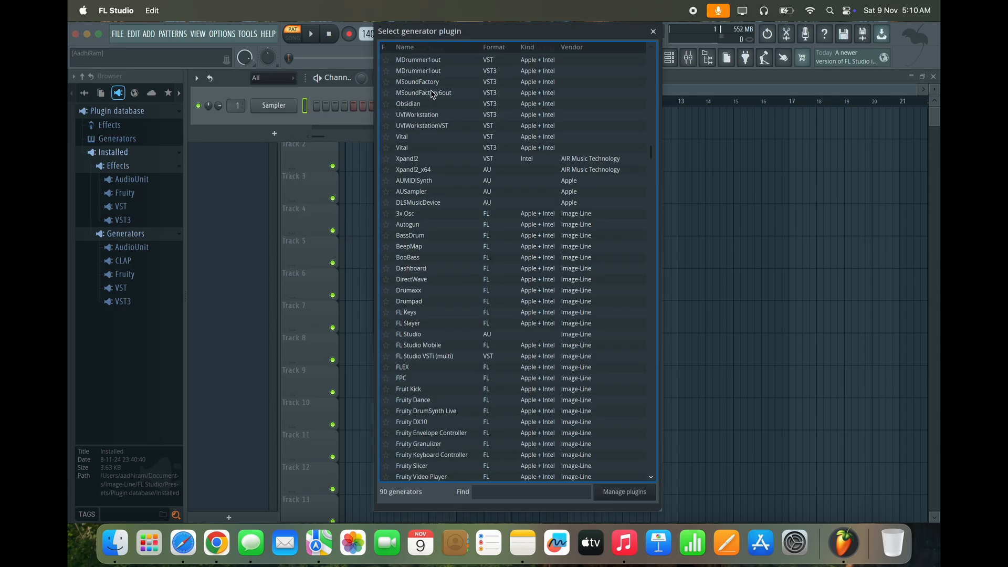
{"action": "scroll", "scroll_direction": "down", "scroll_amount": 3}
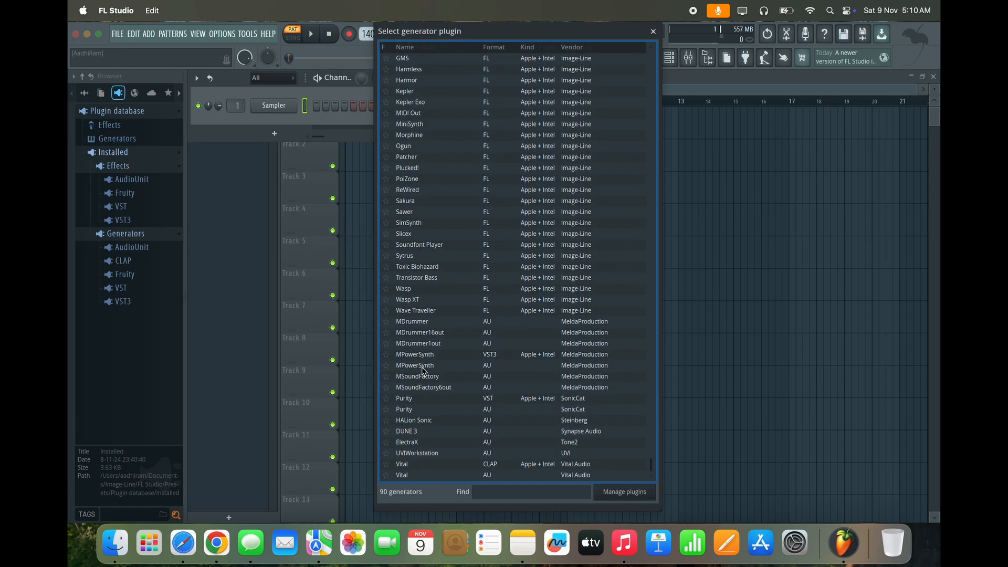
{"action": "mouse_move", "coordinate": [488, 266]}
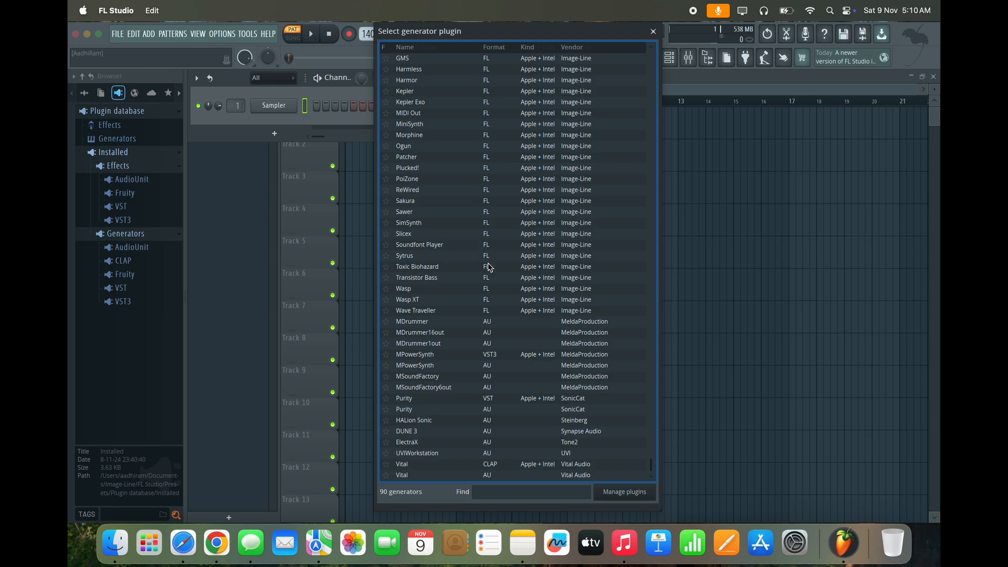
{"action": "left_click", "coordinate": [652, 31]}
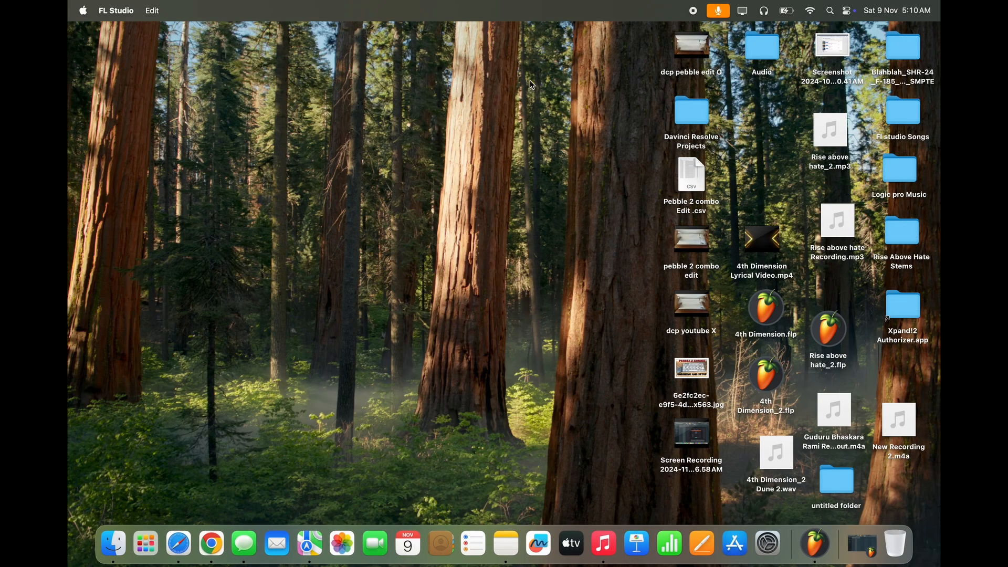
{"action": "mouse_move", "coordinate": [494, 228]}
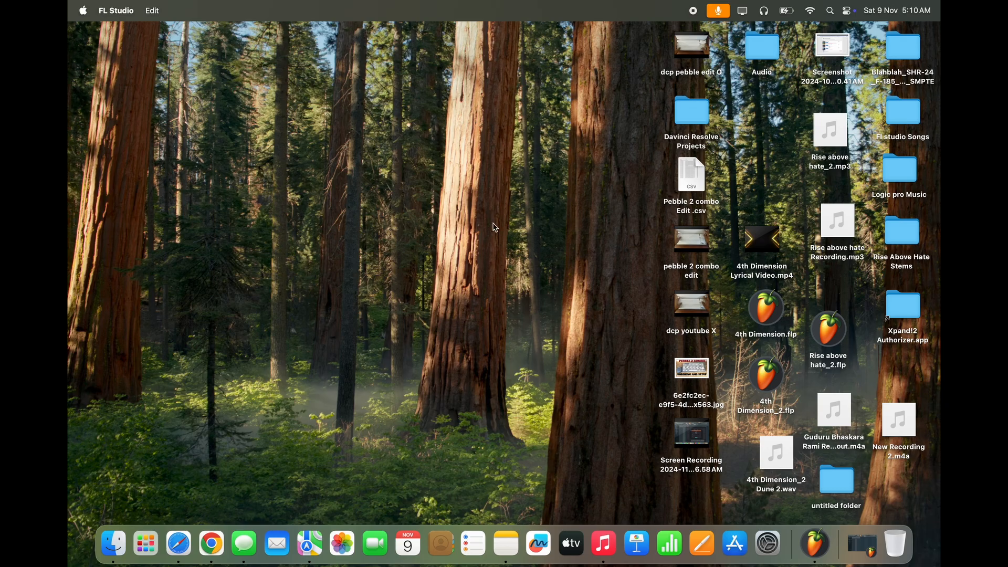